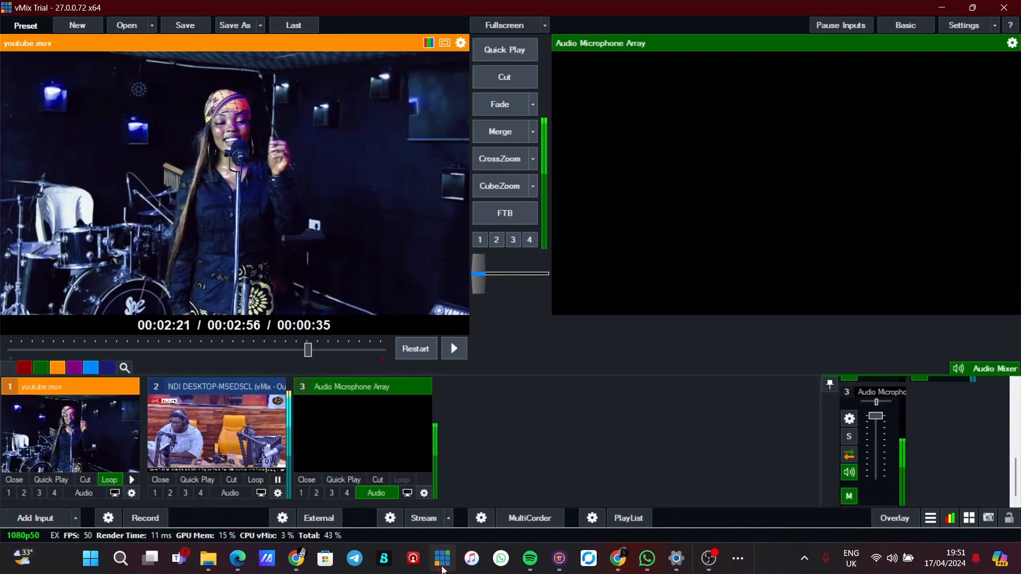
pyautogui.moveTo(250, 128)
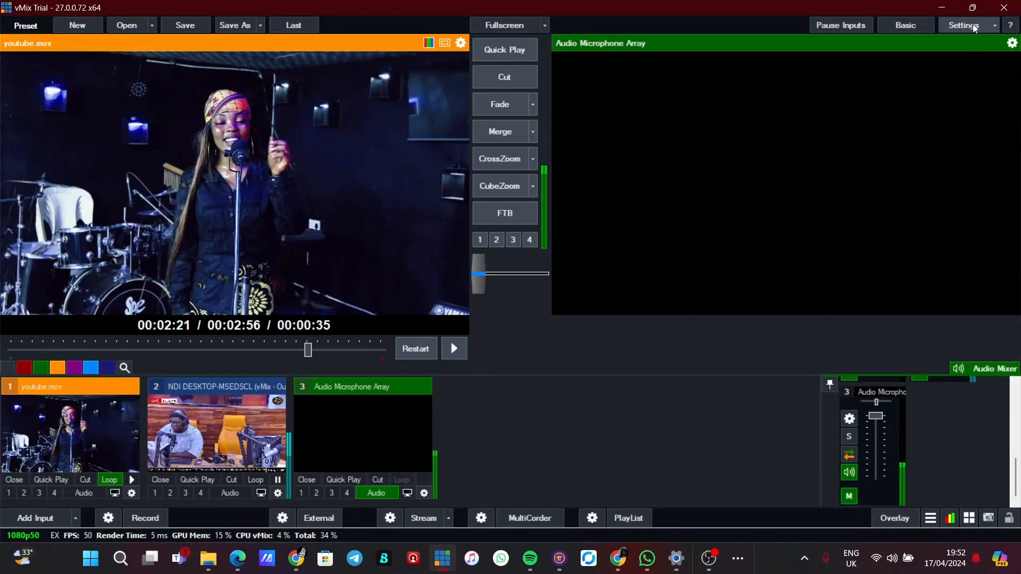
# In vMix Settings, open the Display Output Size list with 1920x1080 current
pyautogui.click(964, 25)
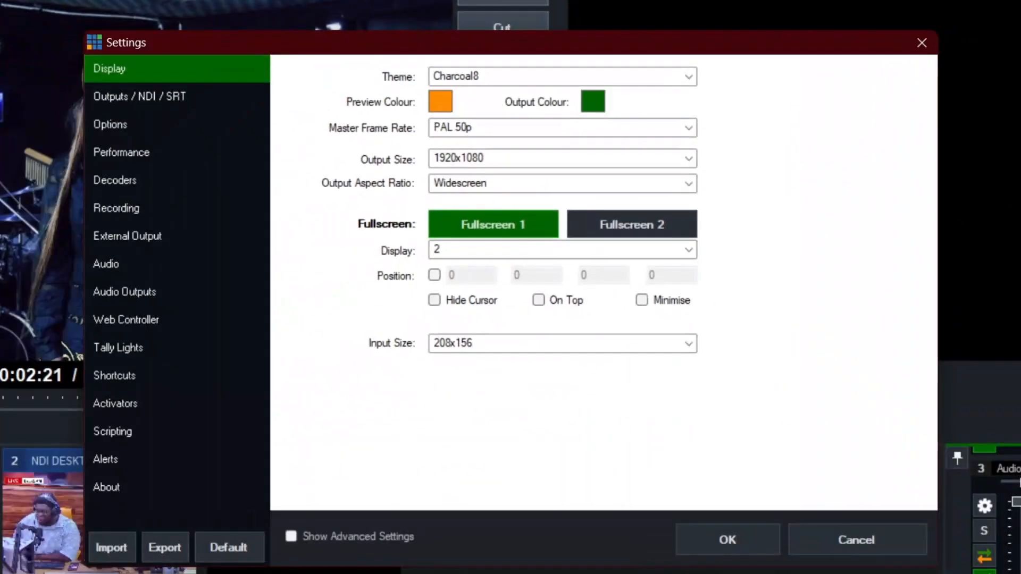
pyautogui.moveTo(466, 176)
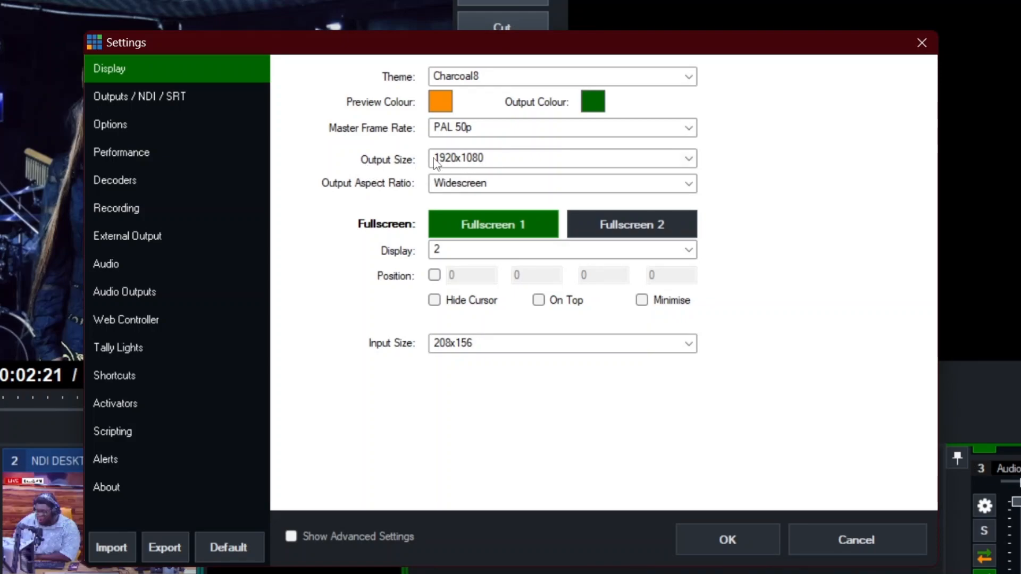
pyautogui.click(686, 158)
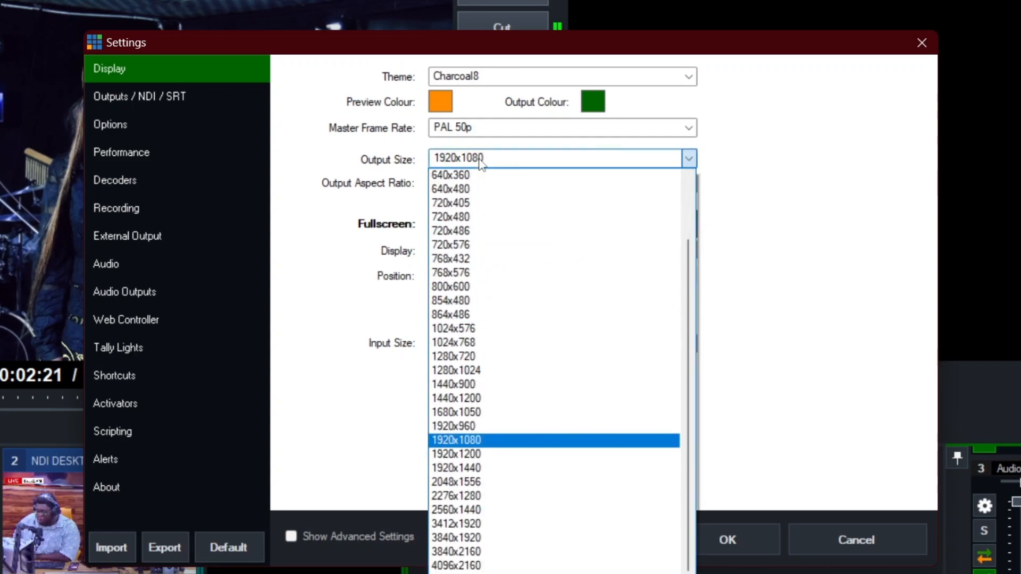
pyautogui.moveTo(453, 356)
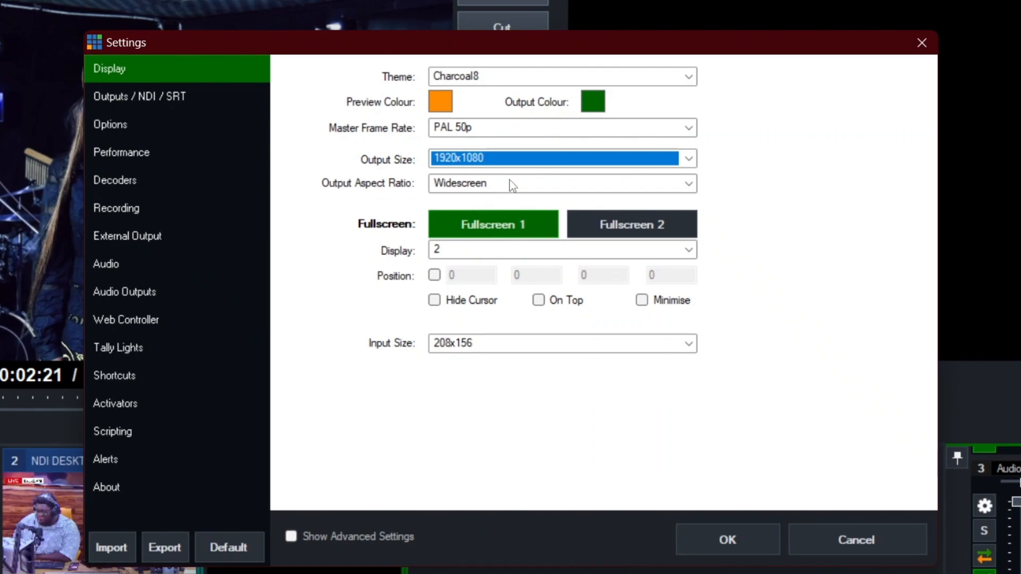
pyautogui.moveTo(553, 349)
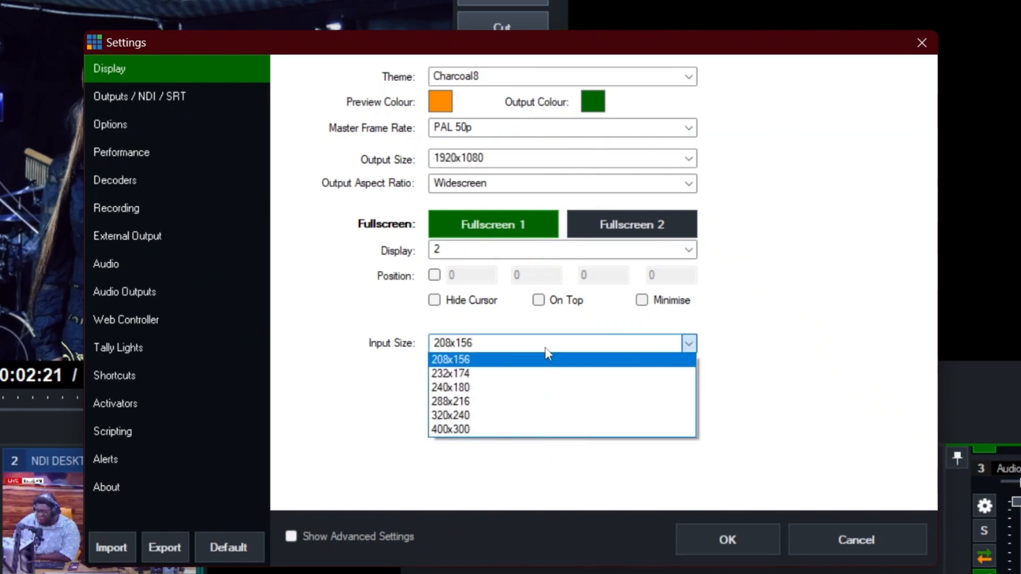
pyautogui.moveTo(449, 429)
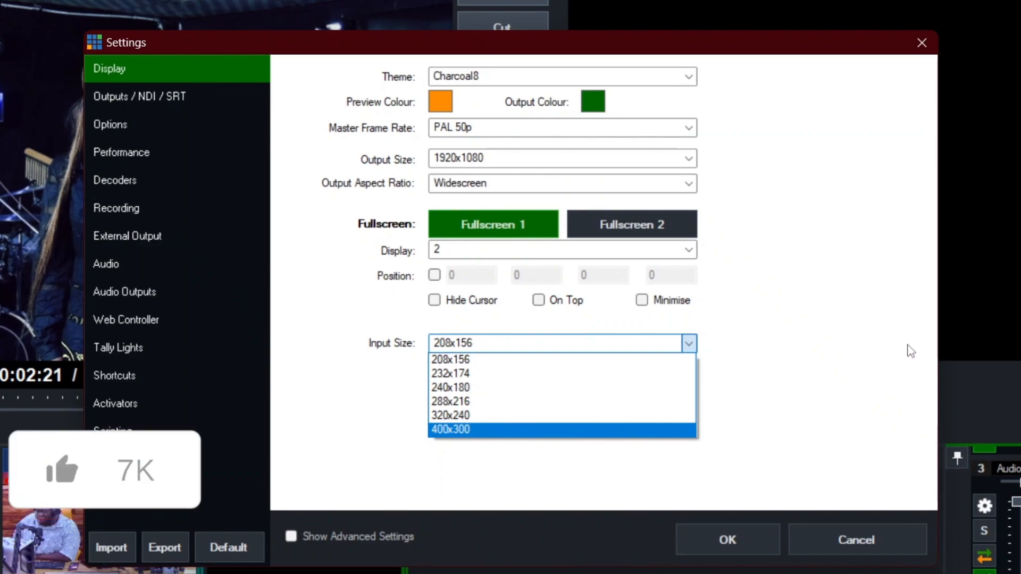
pyautogui.click(450, 358)
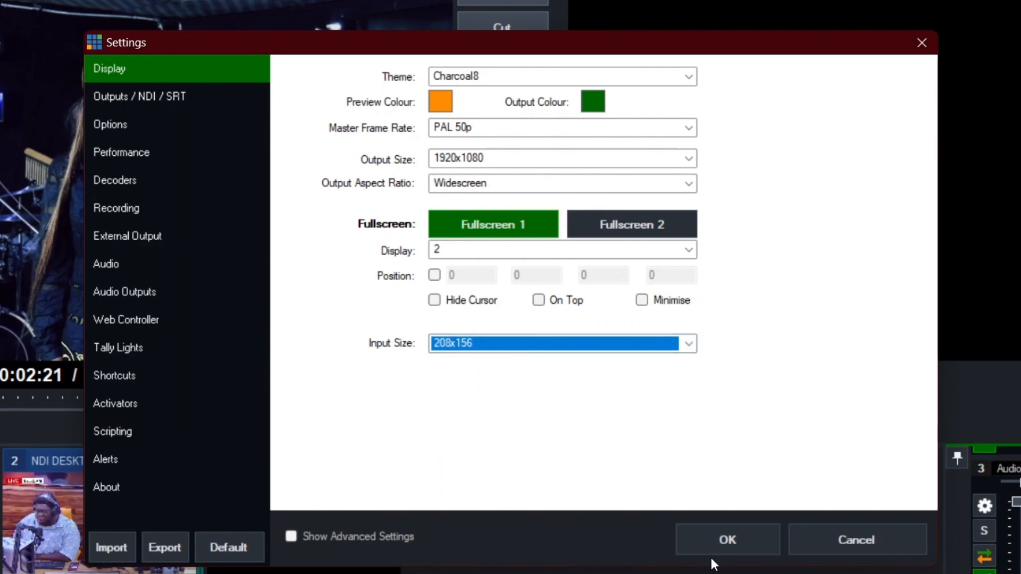
# Close Settings and bring up Recording Setup on MP4 at 1920x1080, PAL 50p
pyautogui.click(726, 539)
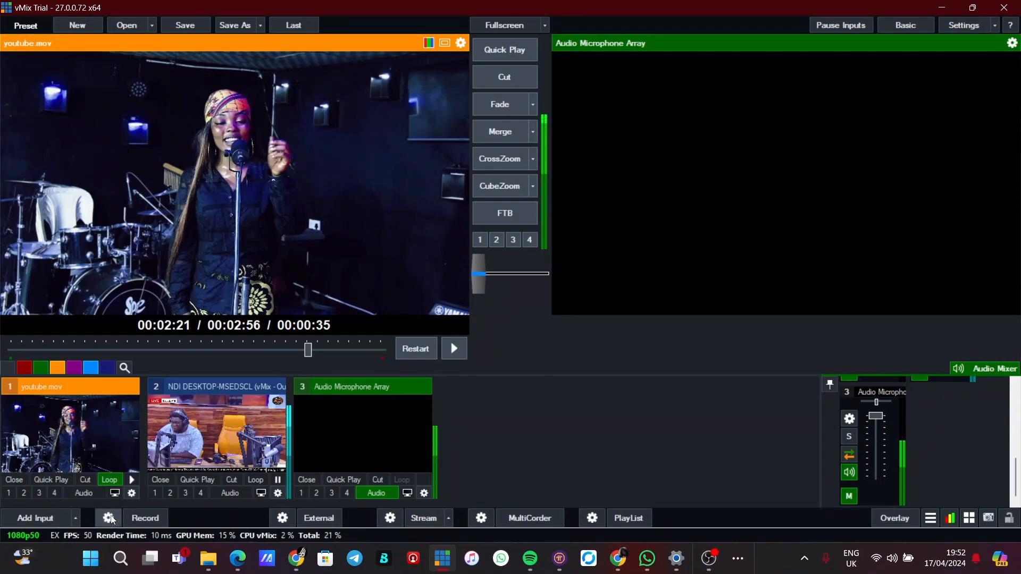
pyautogui.click(108, 518)
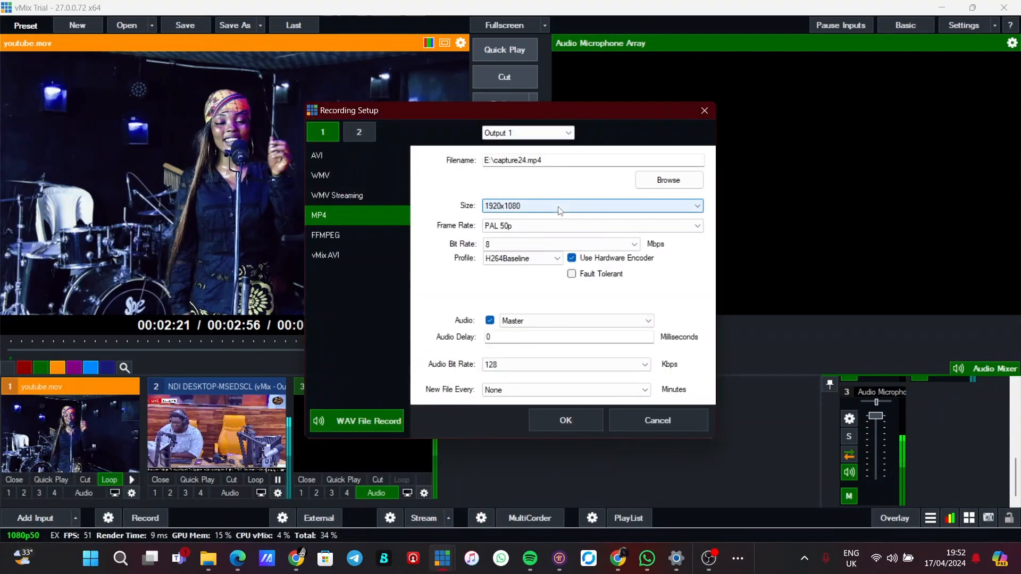